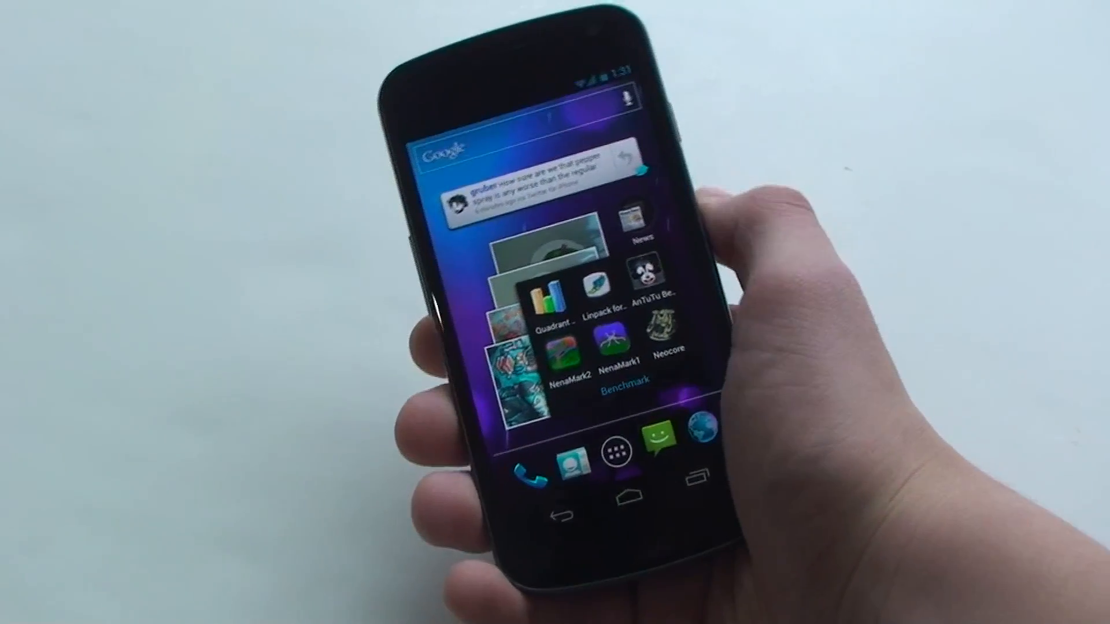
Launch Linpack for Android from the home screen's Benchmark folder
left_click(594, 289)
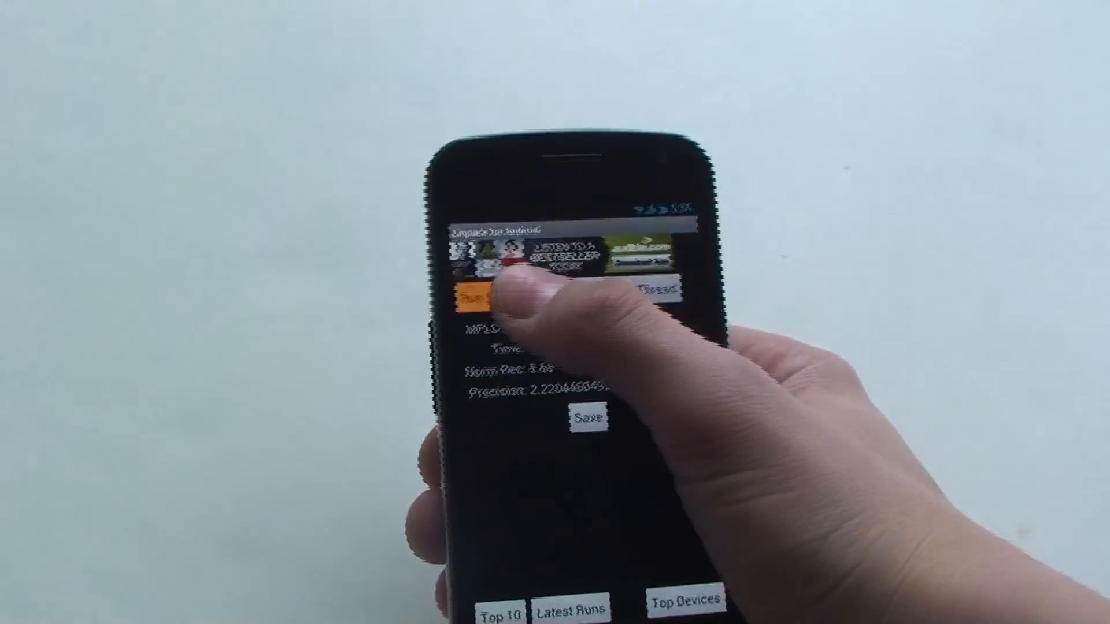
Run Linpack single-thread twice (44.879 MFLOPS) and multi-thread twice (74.532 MFLOPS)
left_click(474, 294)
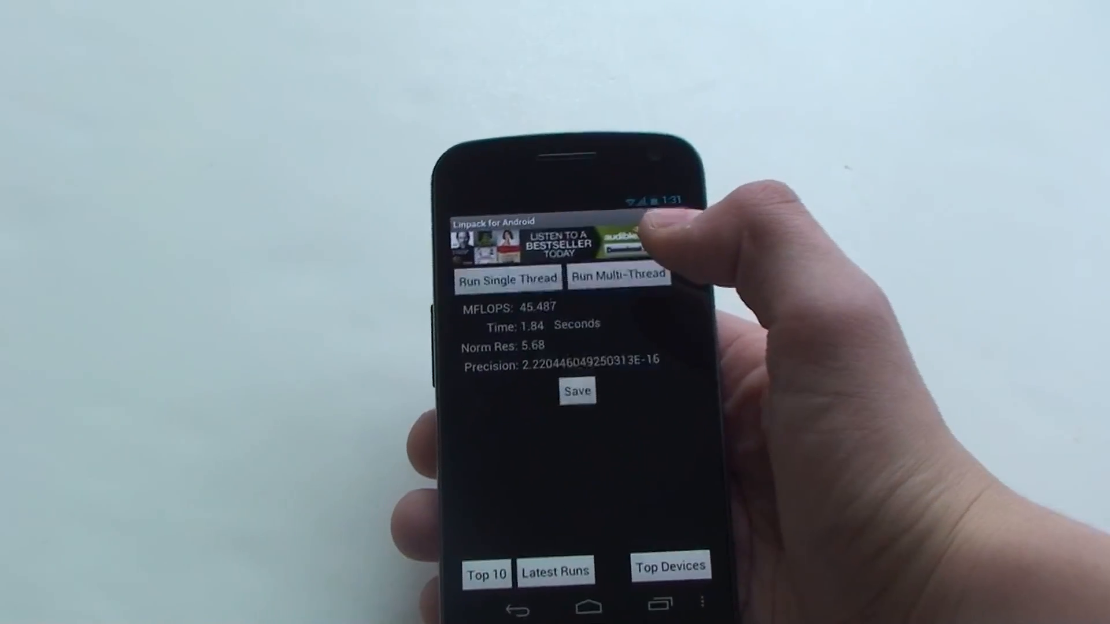
left_click(618, 277)
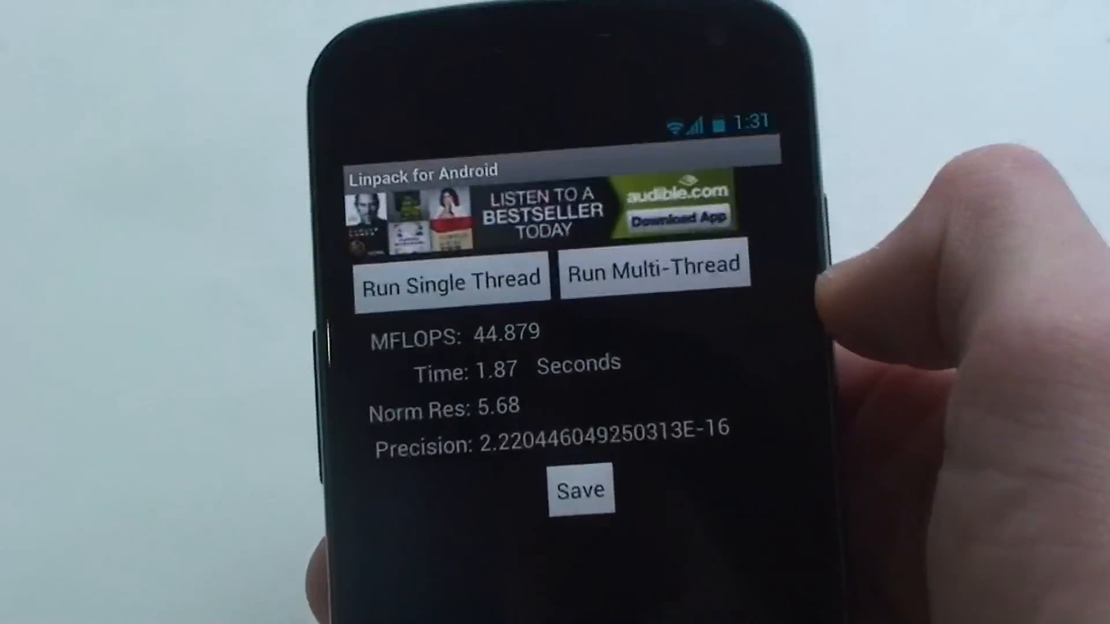
left_click(651, 272)
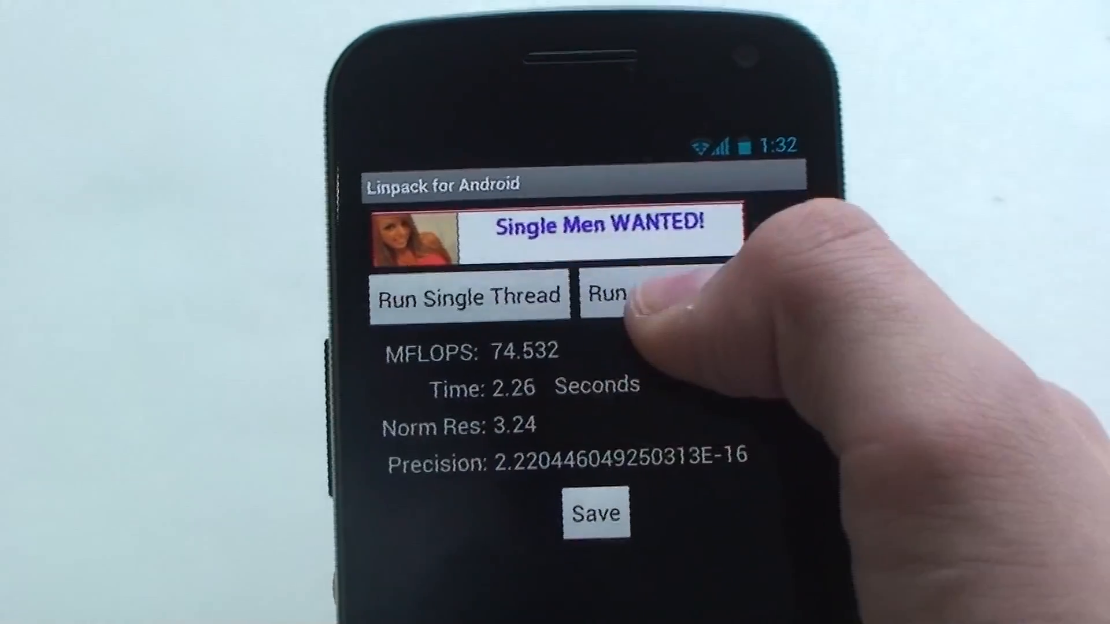
left_click(648, 294)
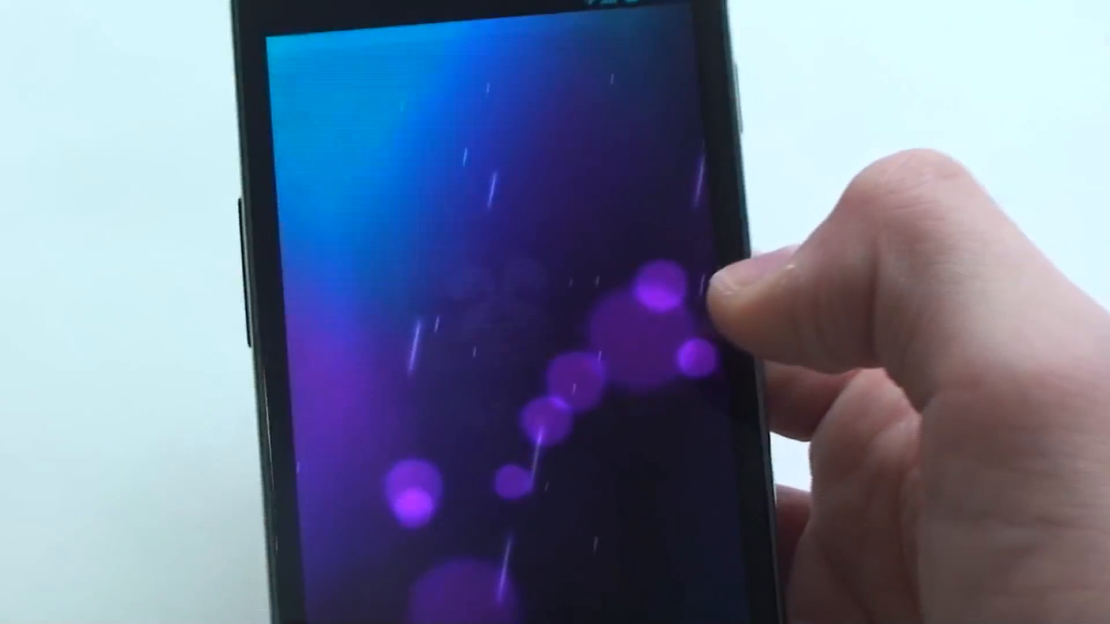
left_click(659, 297)
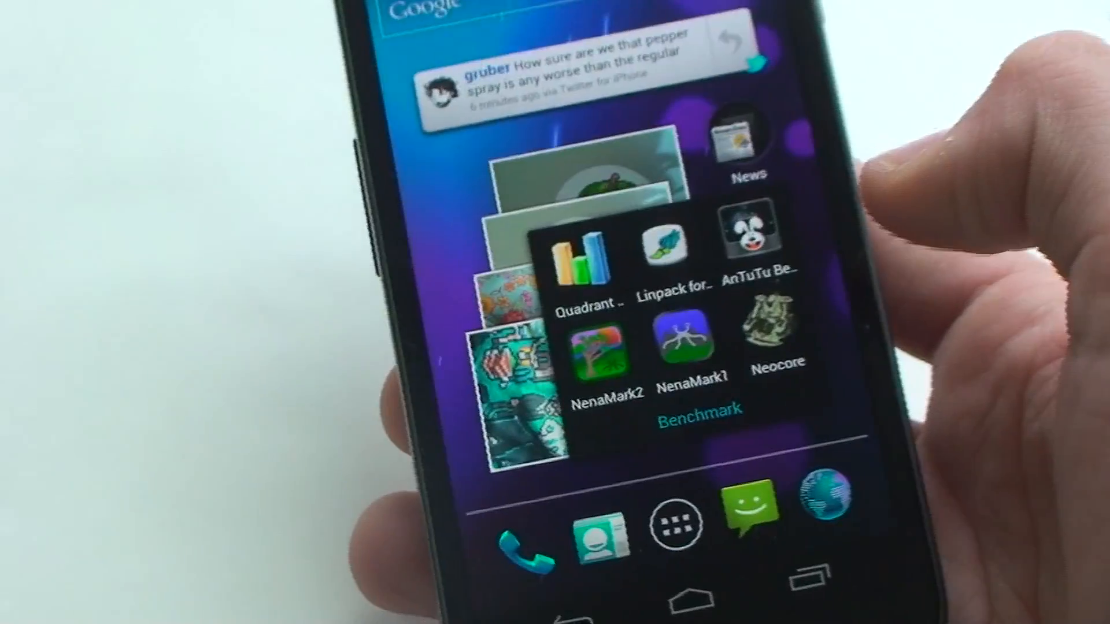
Launch Neocore and start its benchmark from the start screen
left_click(777, 322)
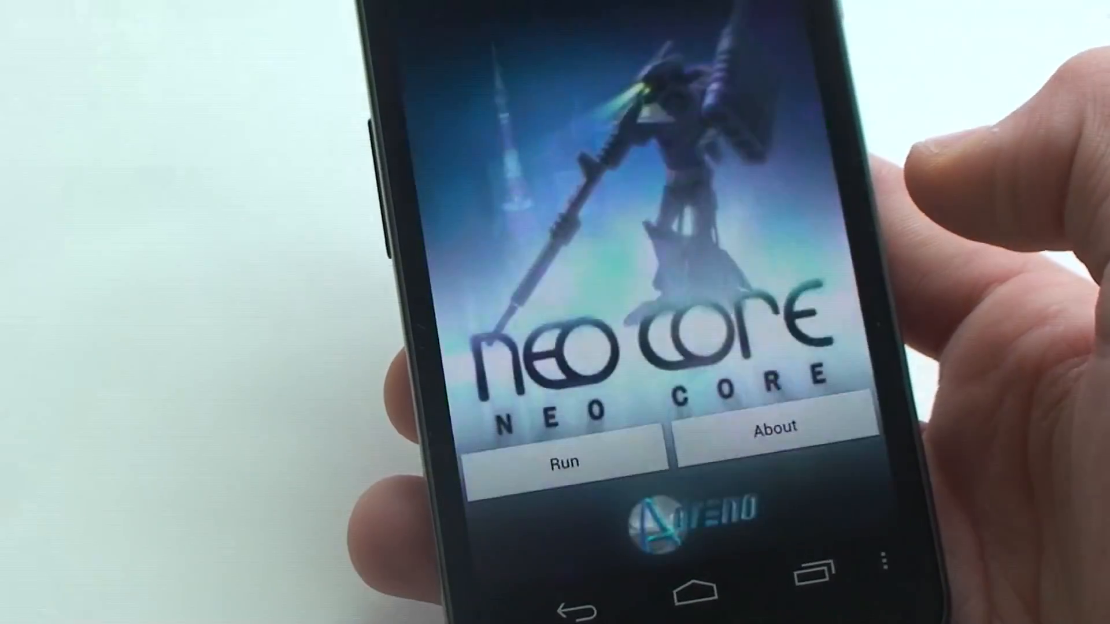
left_click(562, 462)
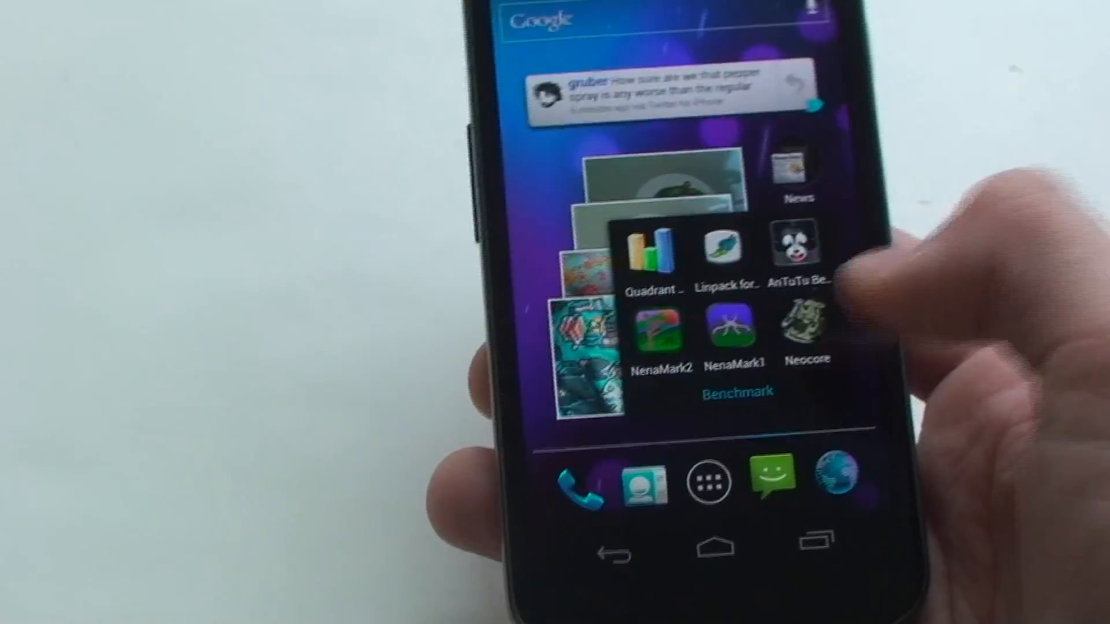
Launch Quadrant Standard and run its full benchmark until it finishes
left_click(651, 251)
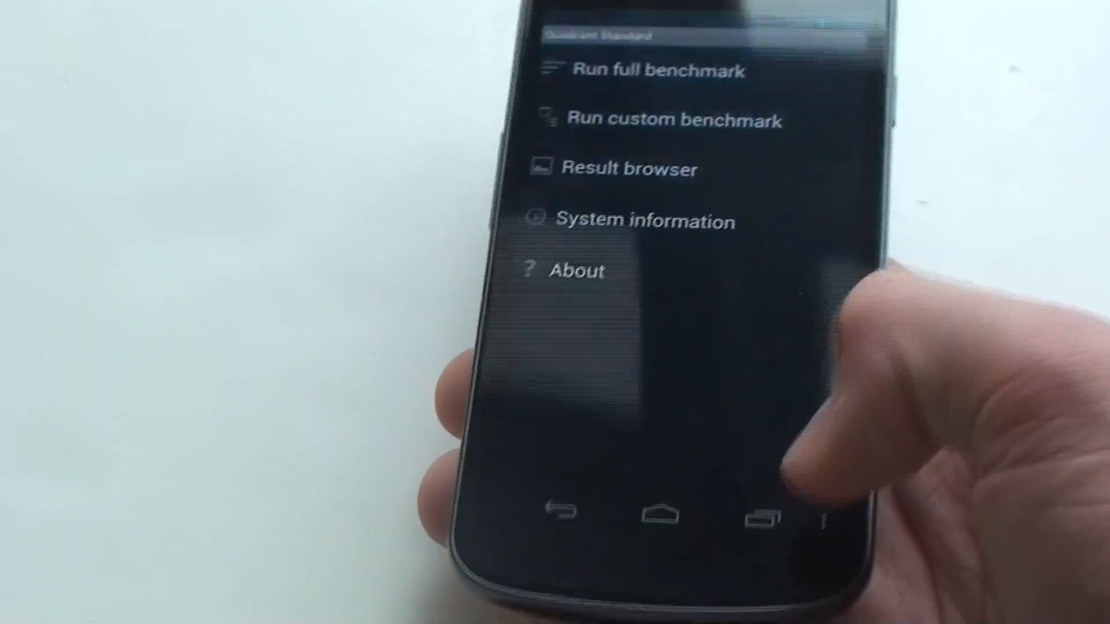
left_click(638, 69)
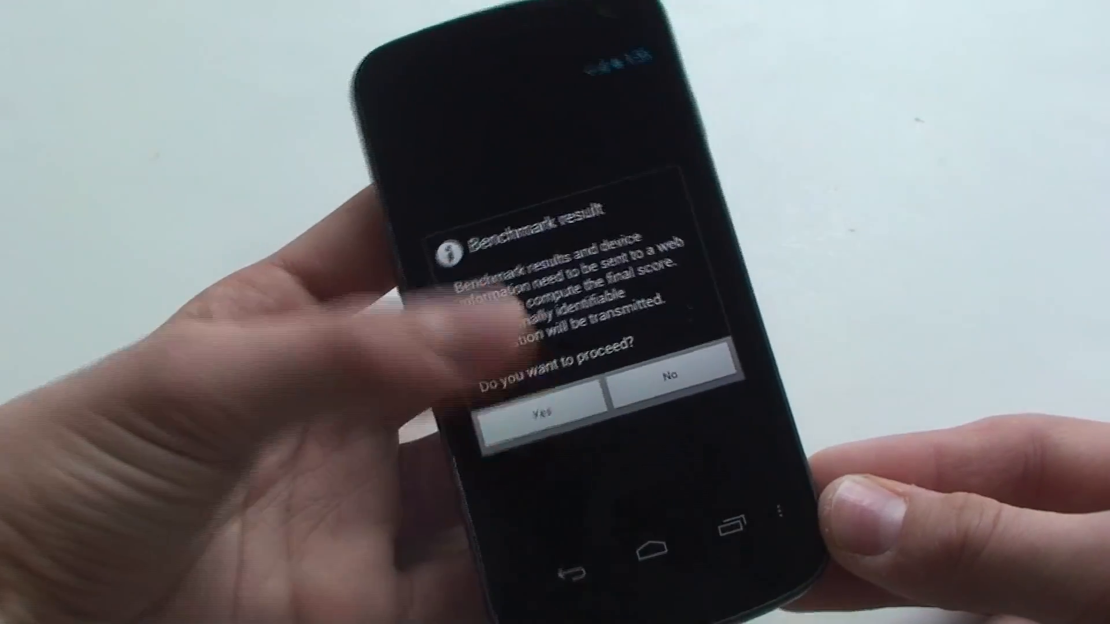
Agree to send the Quadrant results and view the final score
left_click(538, 414)
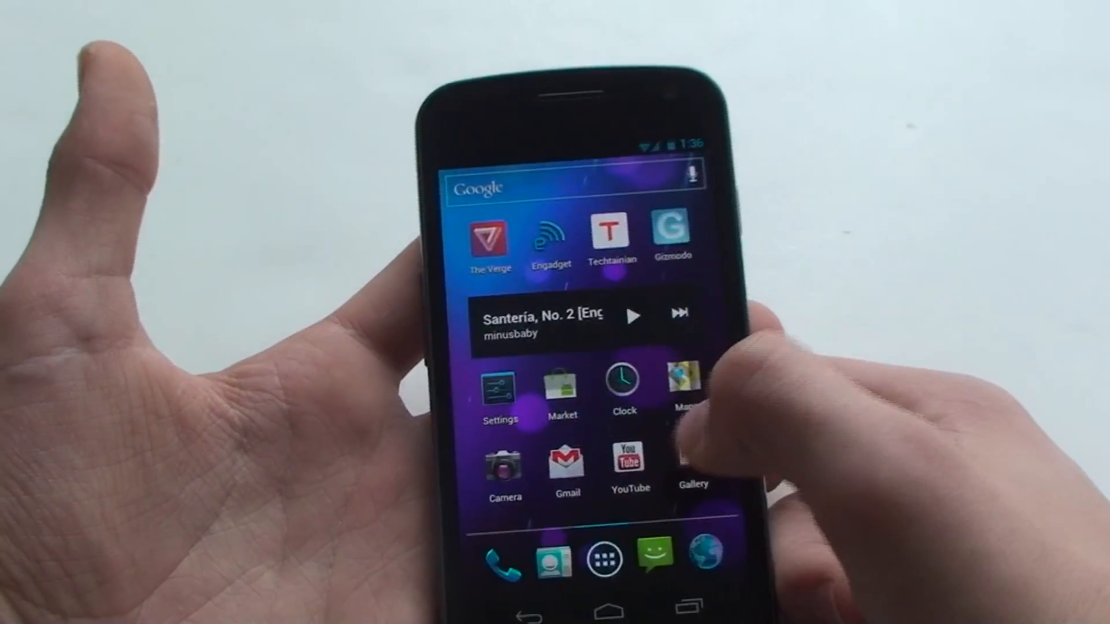
left_click(606, 559)
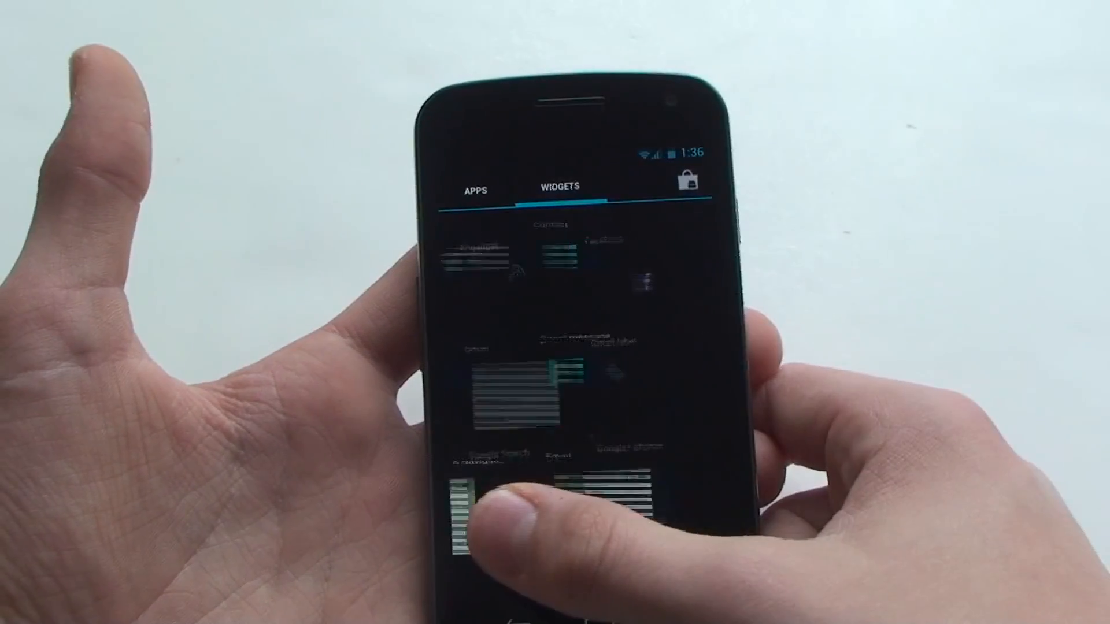
left_click(476, 186)
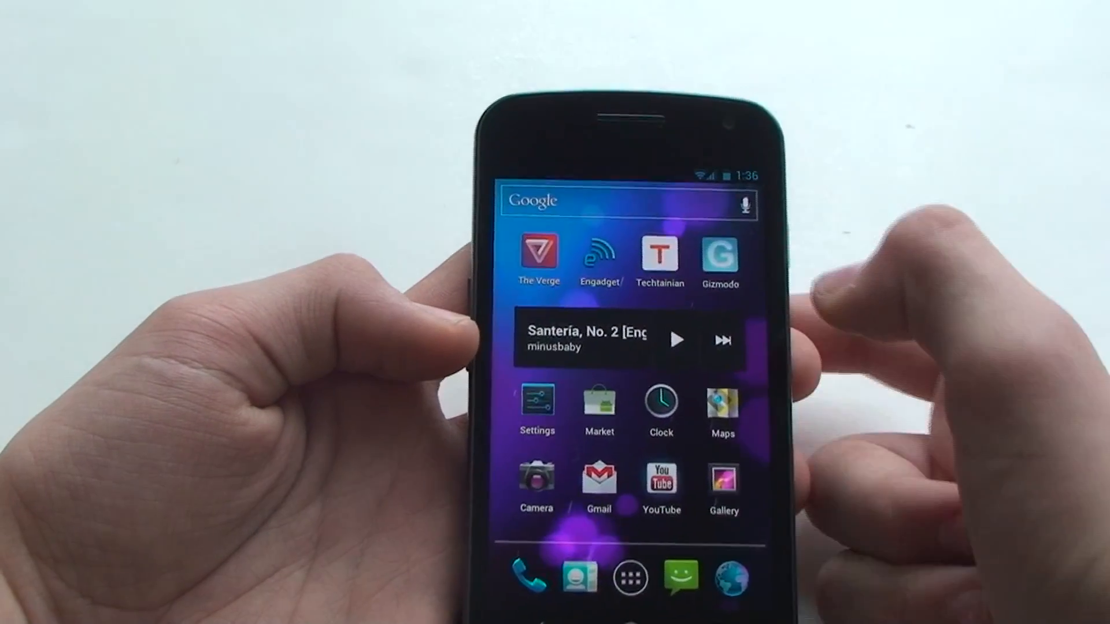
Demo the home screen animations, then open the All Apps drawer
left_click(660, 480)
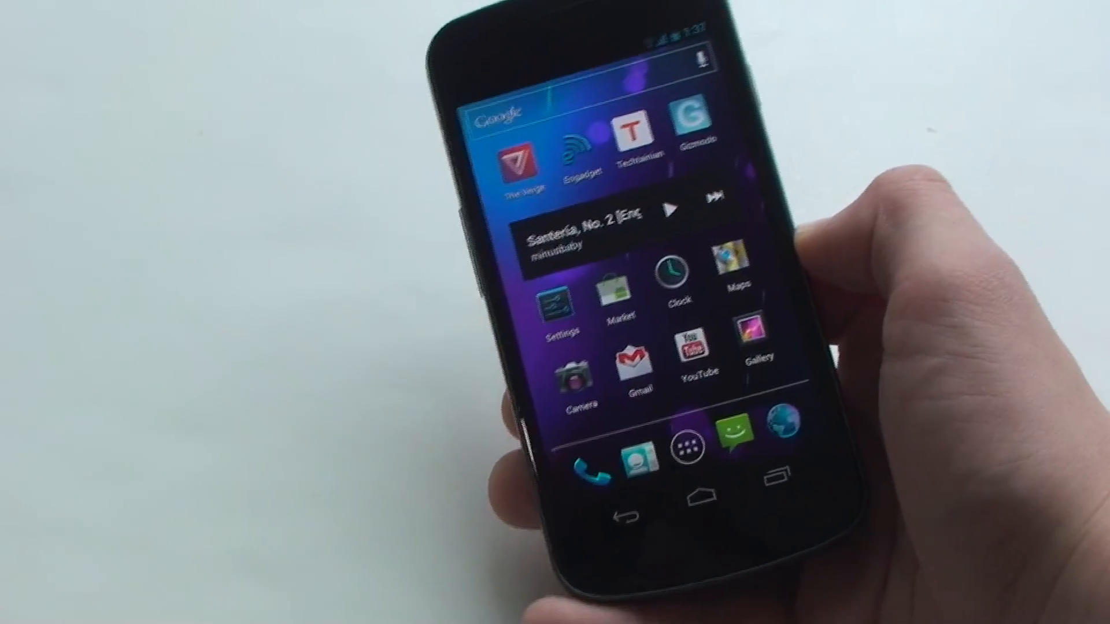
left_click(704, 446)
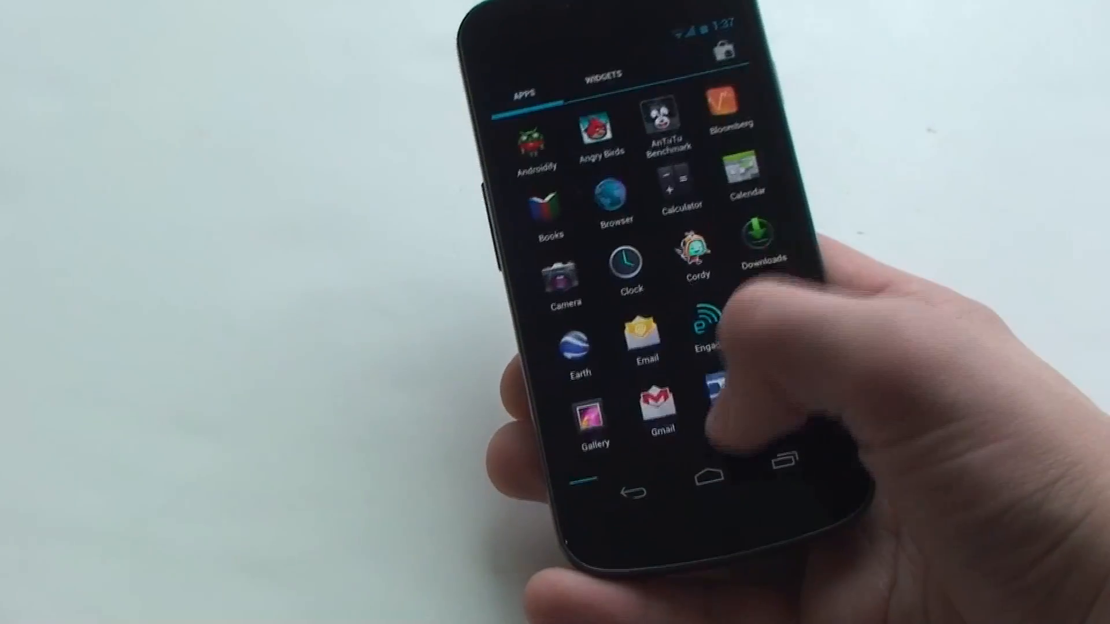